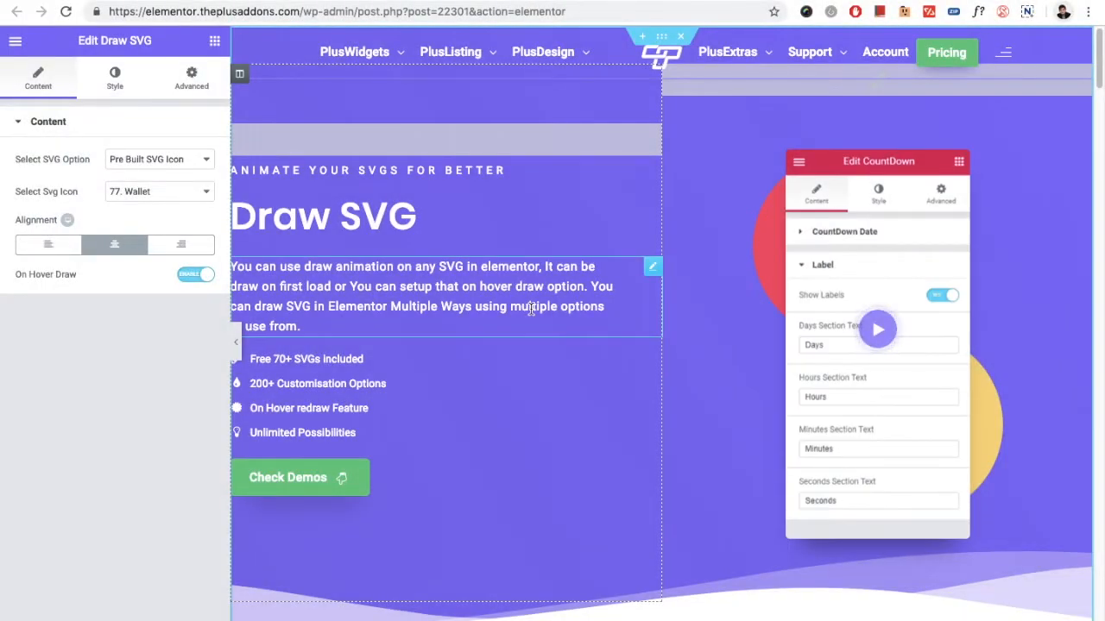
Step: Preview the live Draw SVG page with the On Hover Draw wallet and On Time Draw camera cards
{"action": "left_click", "coordinate": [875, 192]}
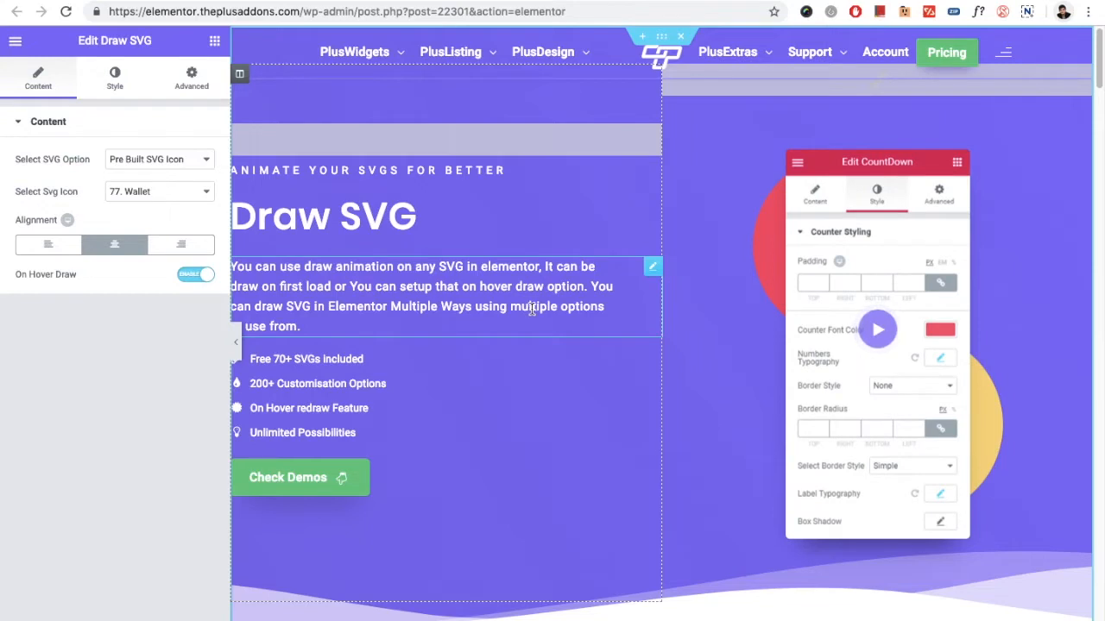
{"action": "left_click", "coordinate": [939, 194]}
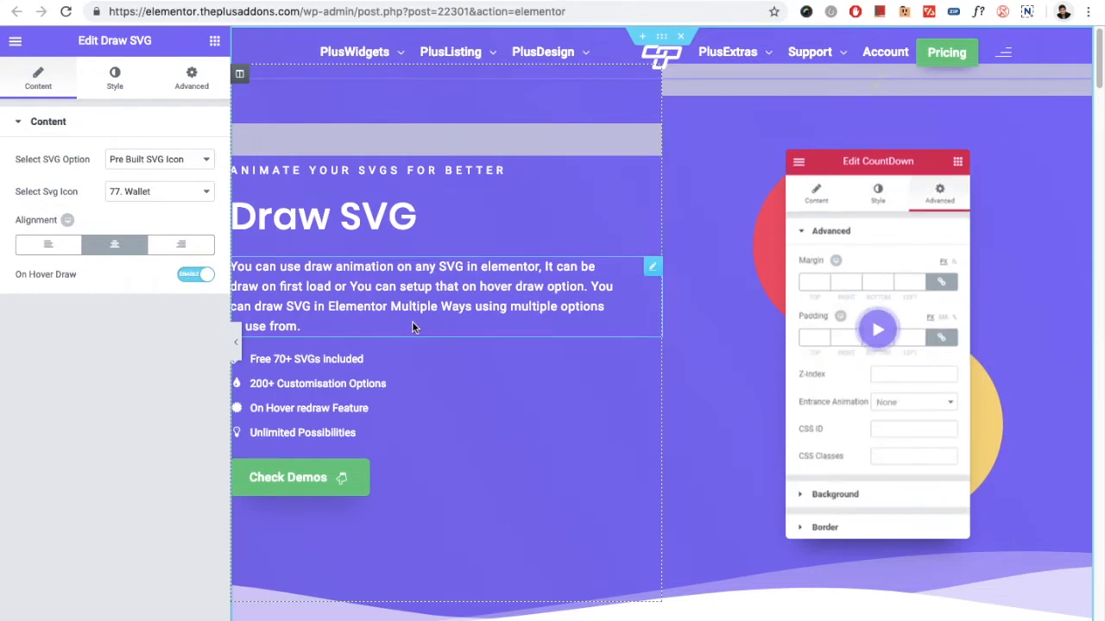
{"action": "scroll", "scroll_direction": "down", "scroll_amount": 3}
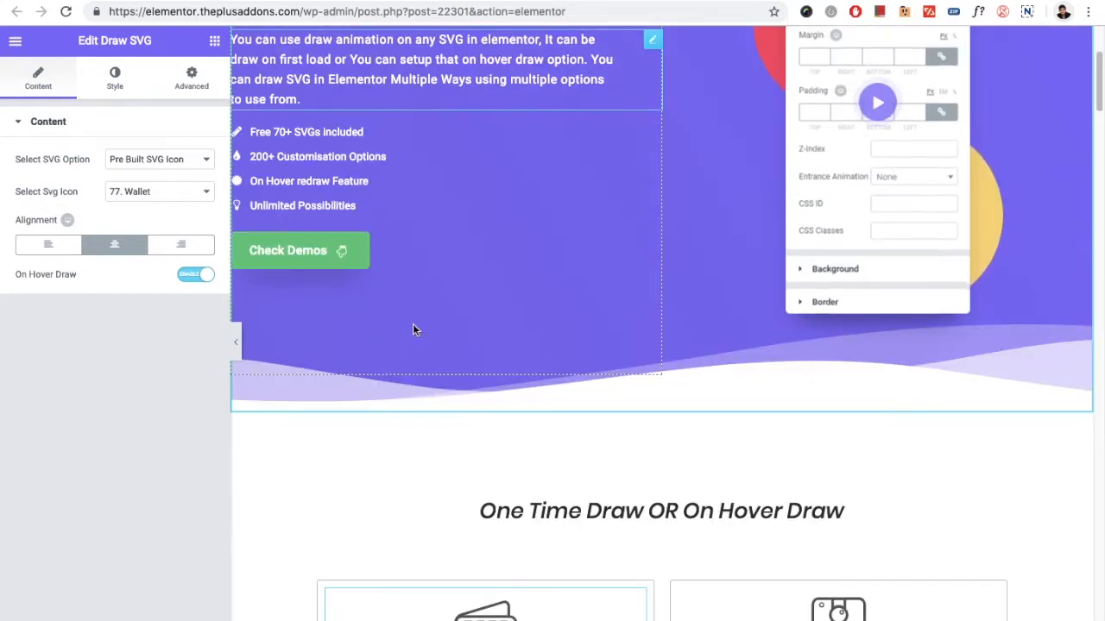
{"action": "scroll", "scroll_direction": "down", "scroll_amount": 3}
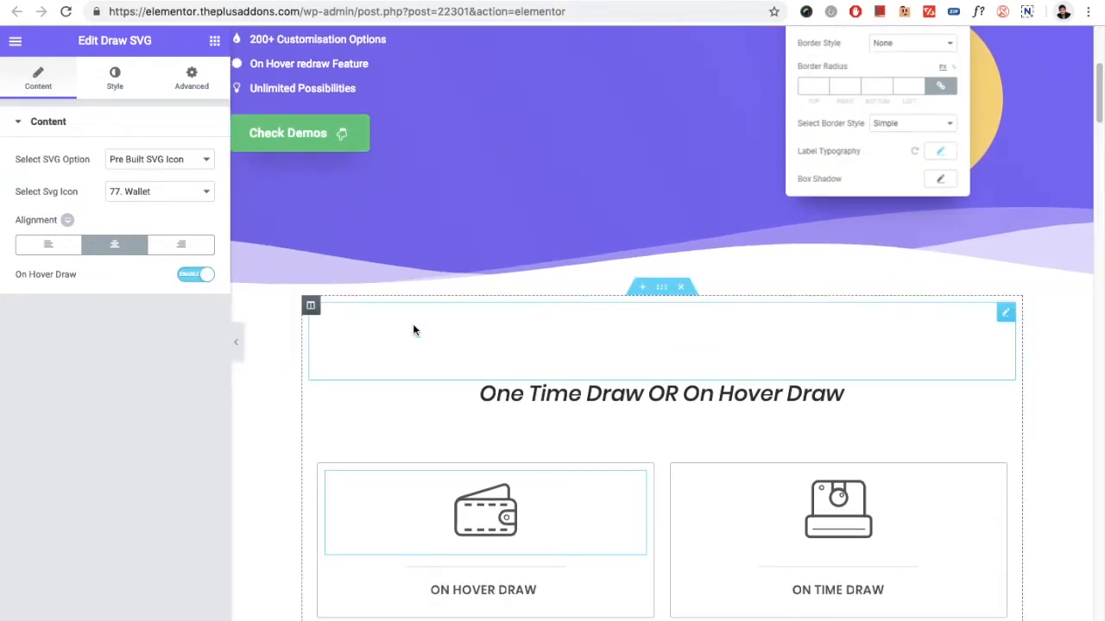
{"action": "left_click", "coordinate": [485, 512]}
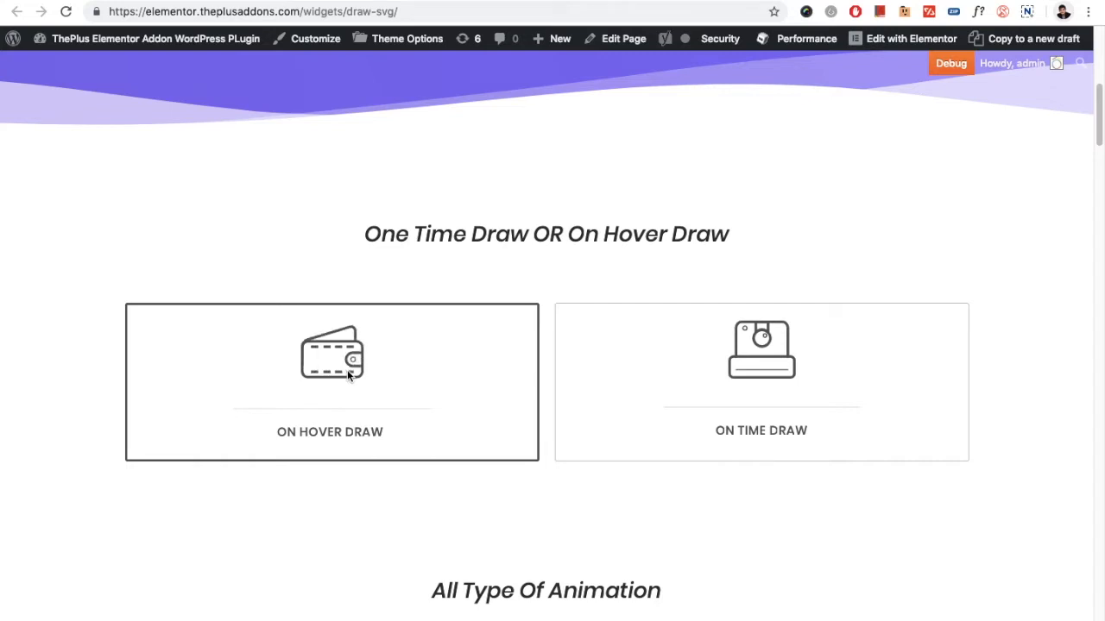
{"action": "mouse_move", "coordinate": [349, 365]}
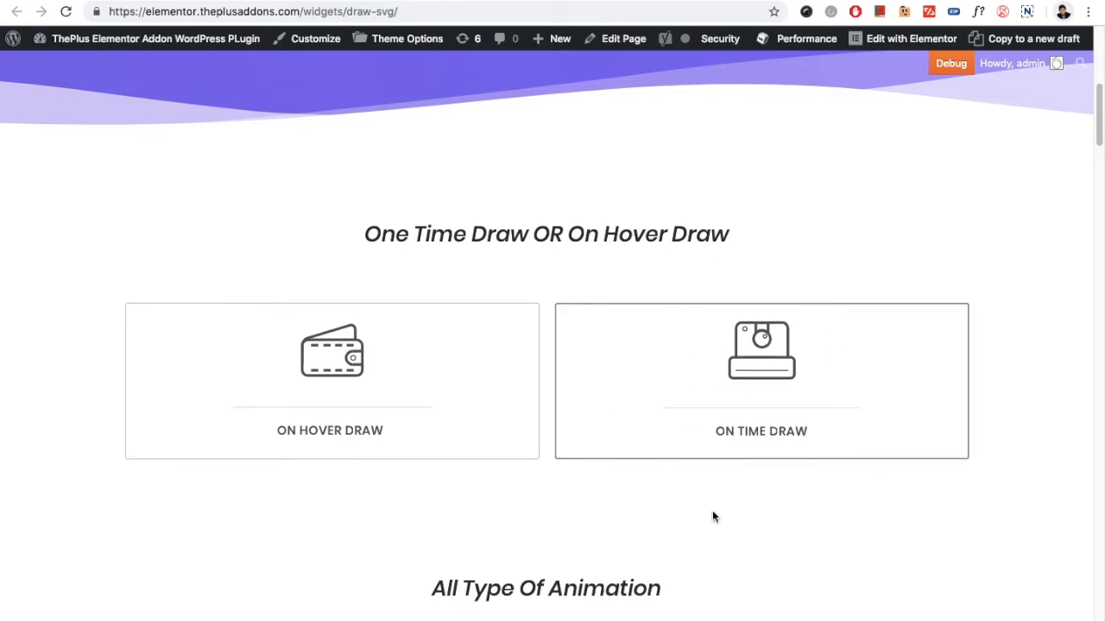
{"action": "mouse_move", "coordinate": [761, 369]}
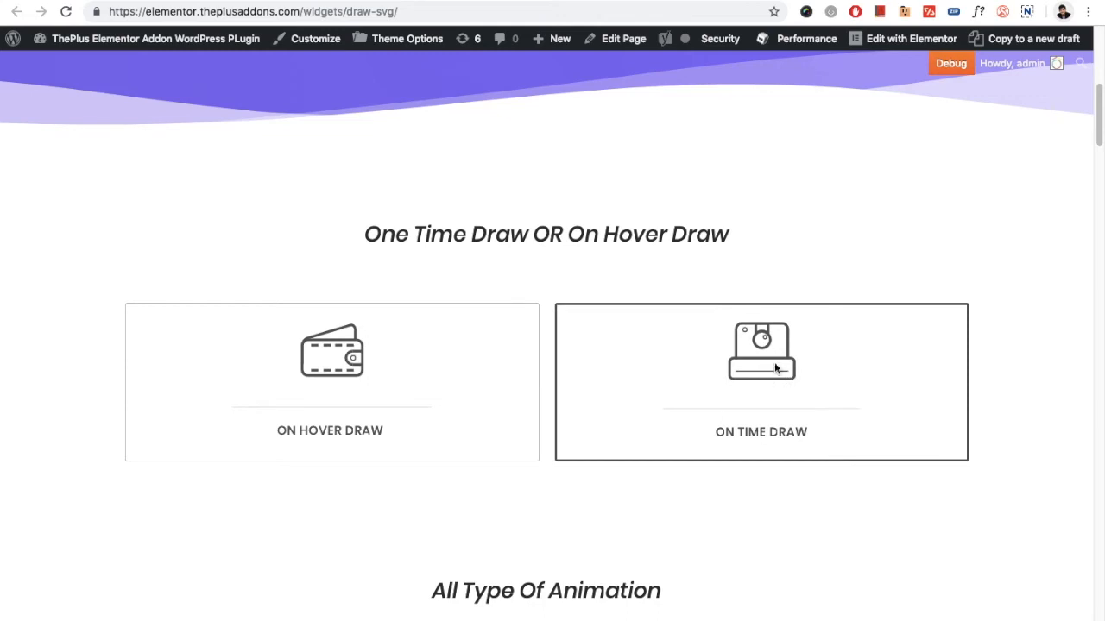
{"action": "mouse_move", "coordinate": [370, 158]}
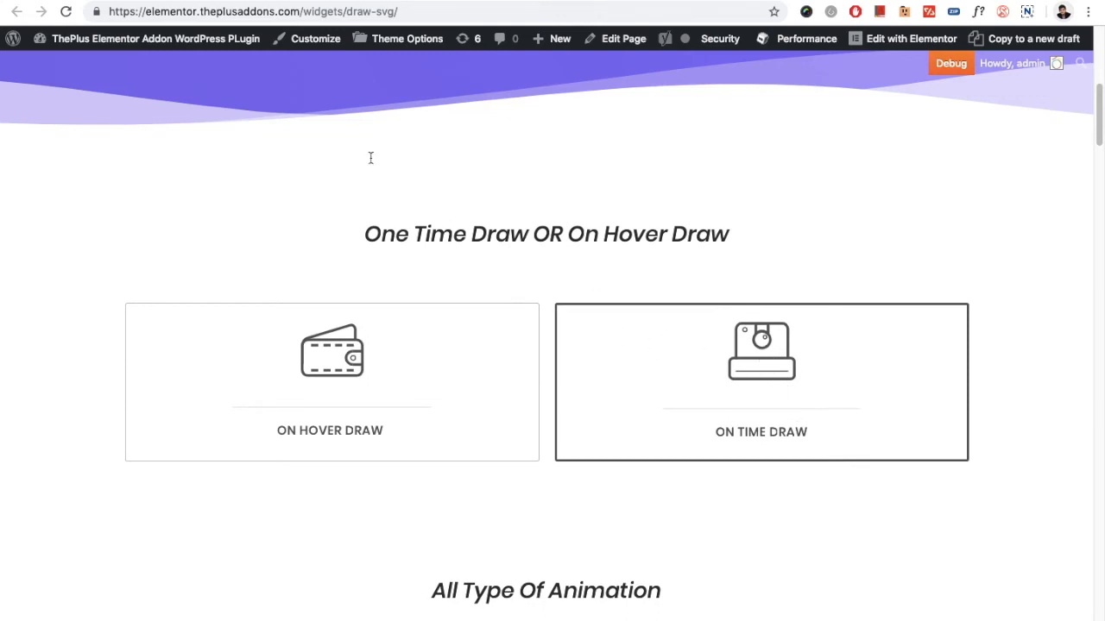
Step: Return to the Elementor editor tab to edit the Draw SVG widget
{"action": "left_click", "coordinate": [911, 38]}
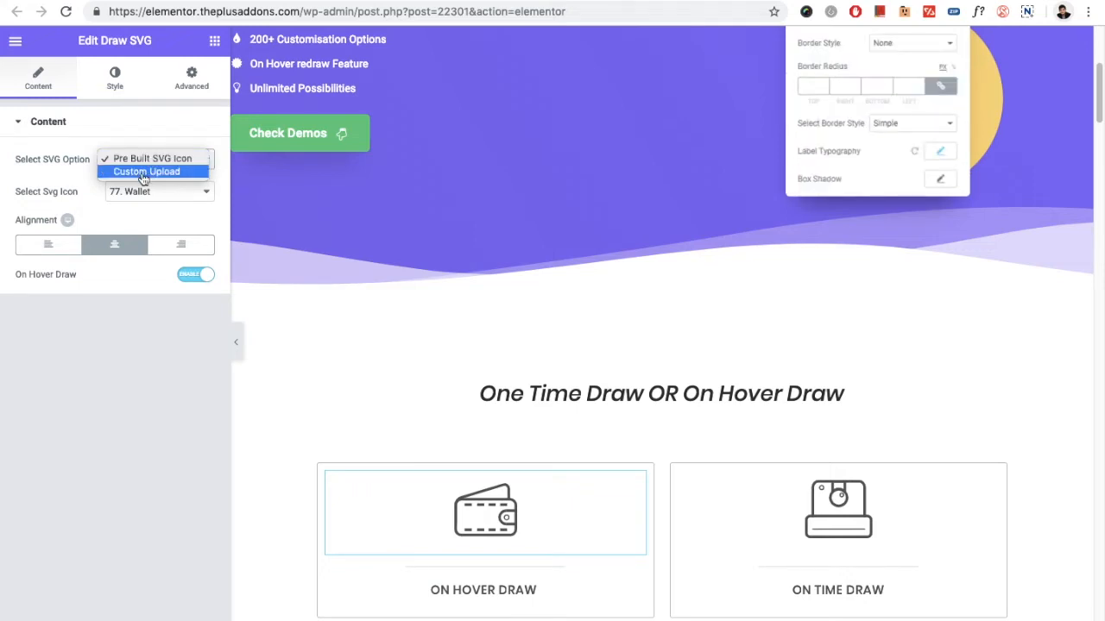
{"action": "left_click", "coordinate": [147, 172]}
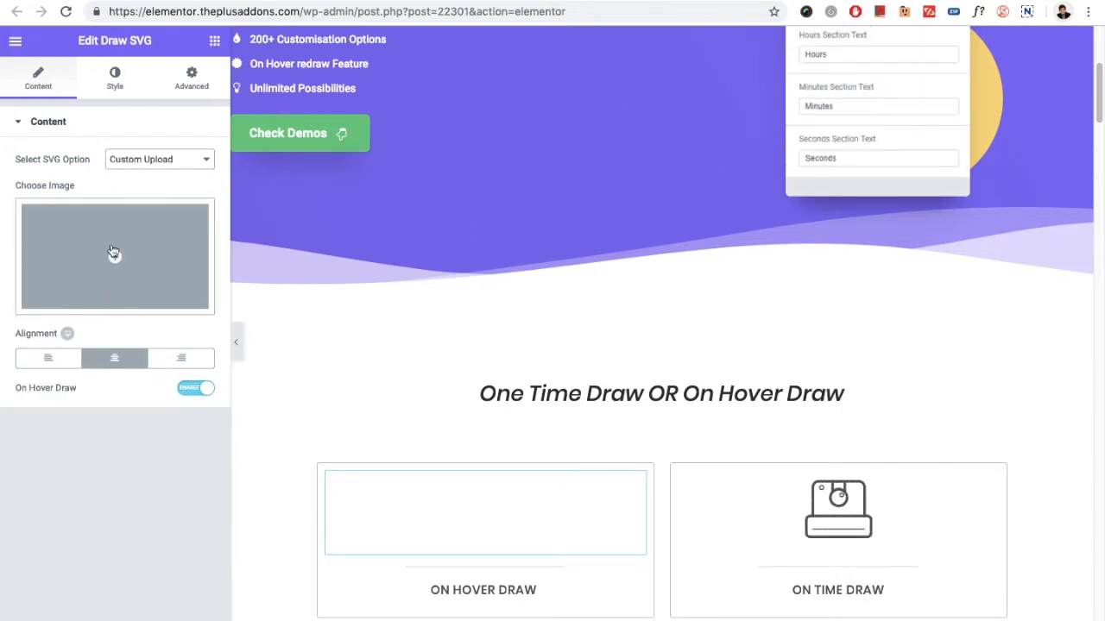
{"action": "left_click", "coordinate": [159, 159]}
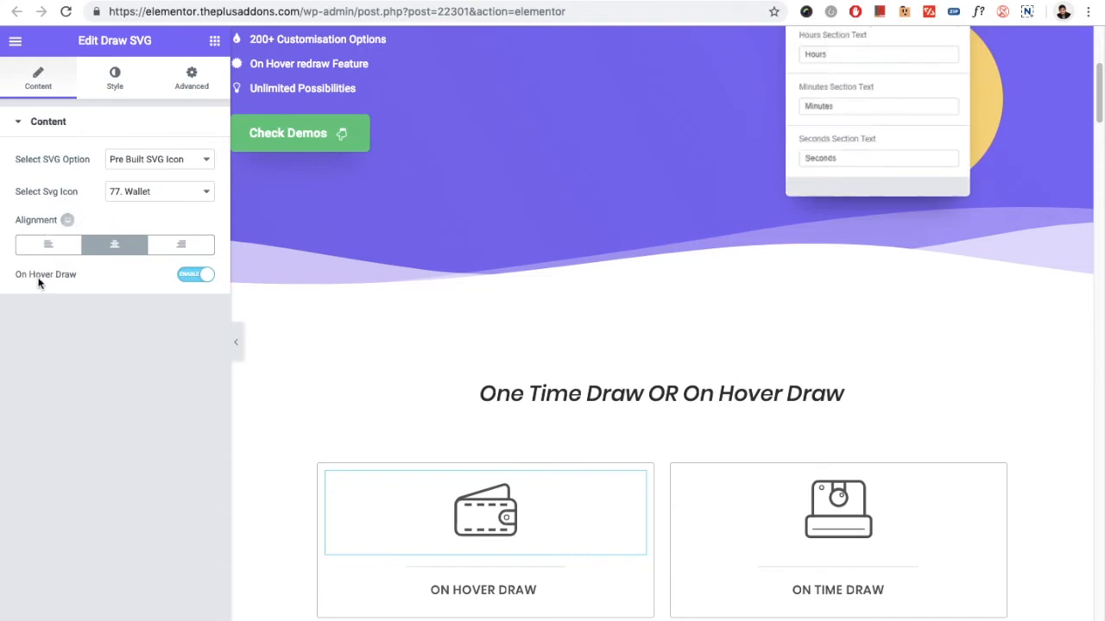
{"action": "scroll", "scroll_direction": "down", "scroll_amount": 3}
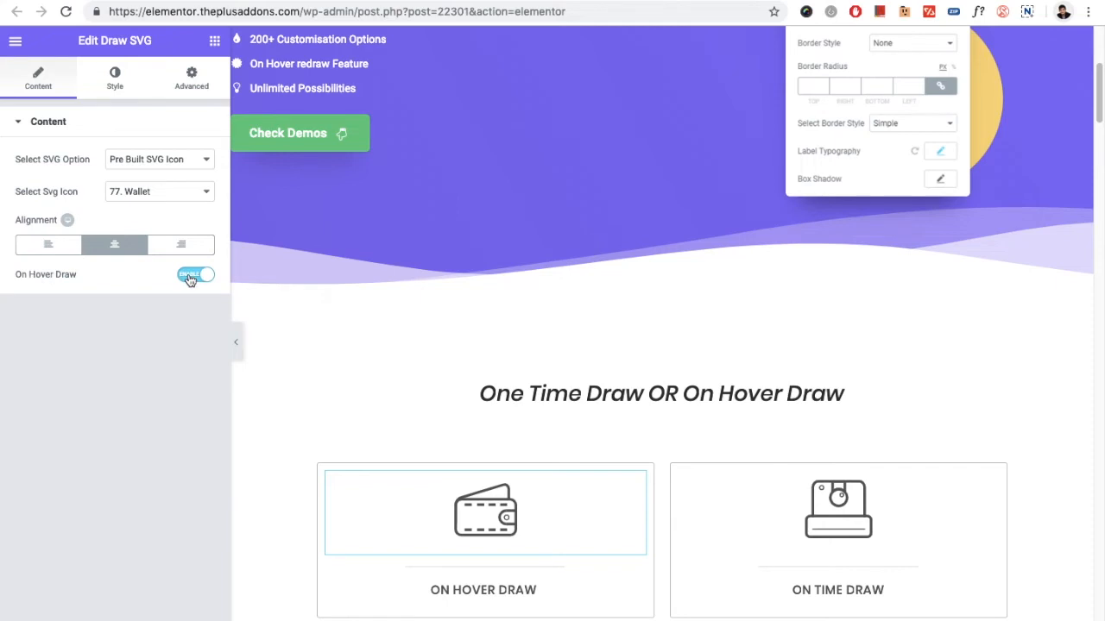
Step: In the Style tab, keep Select Style Image set to One-By-One
{"action": "left_click", "coordinate": [114, 78]}
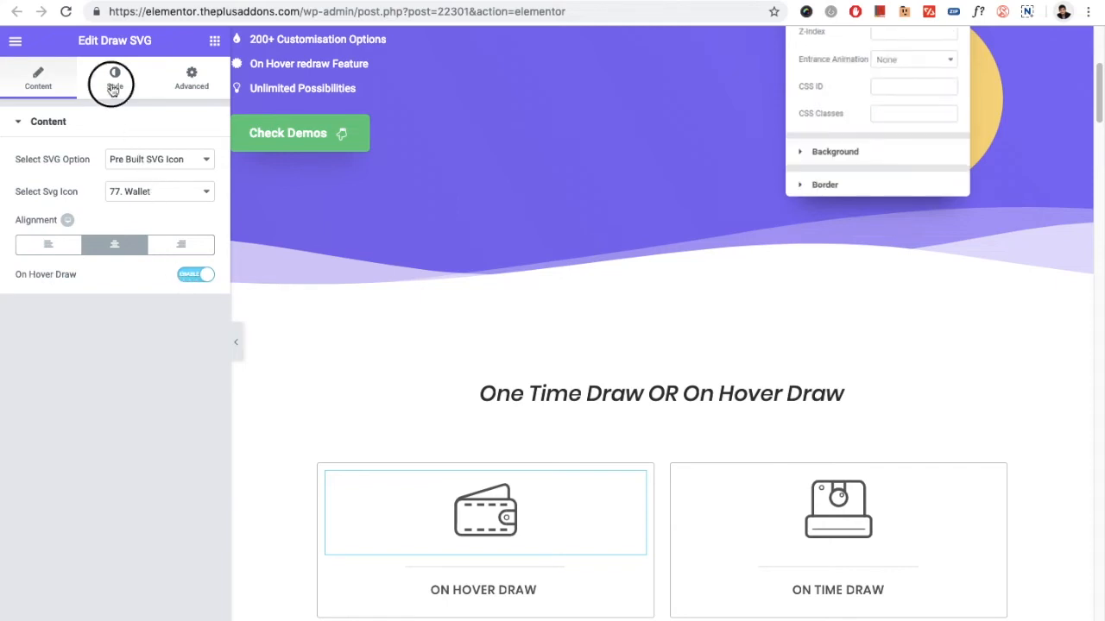
{"action": "left_click", "coordinate": [115, 78]}
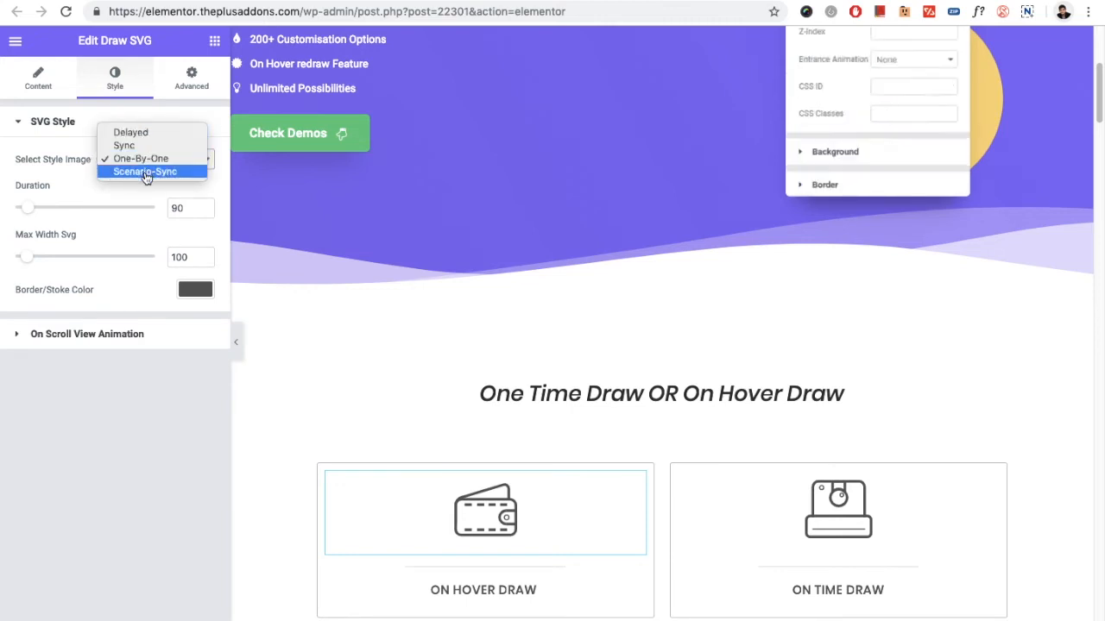
{"action": "mouse_move", "coordinate": [141, 158]}
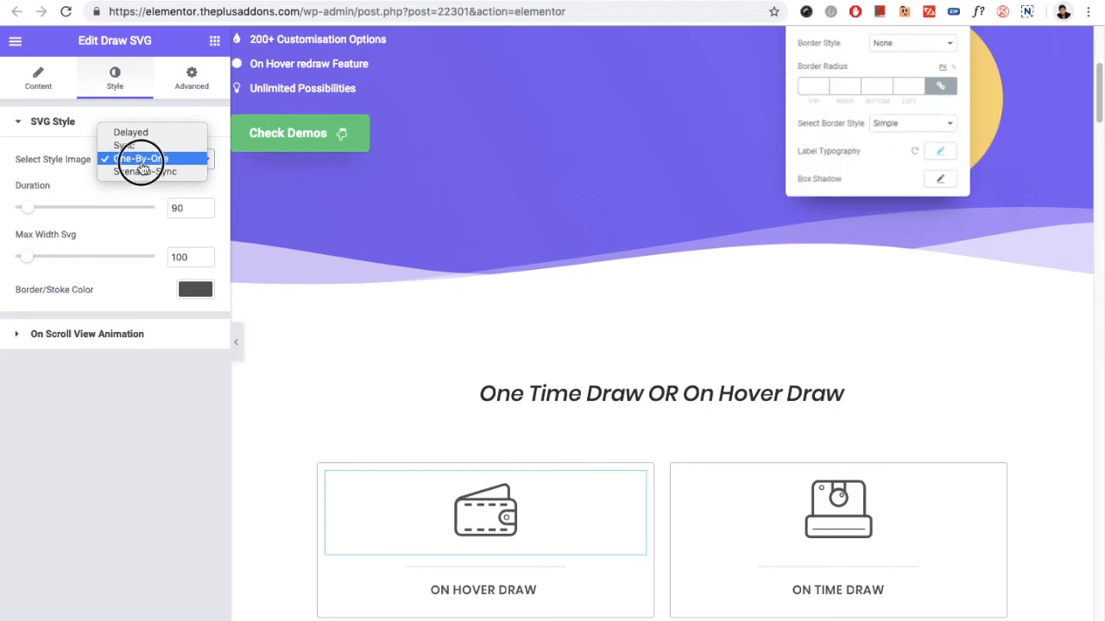
{"action": "left_click", "coordinate": [142, 158]}
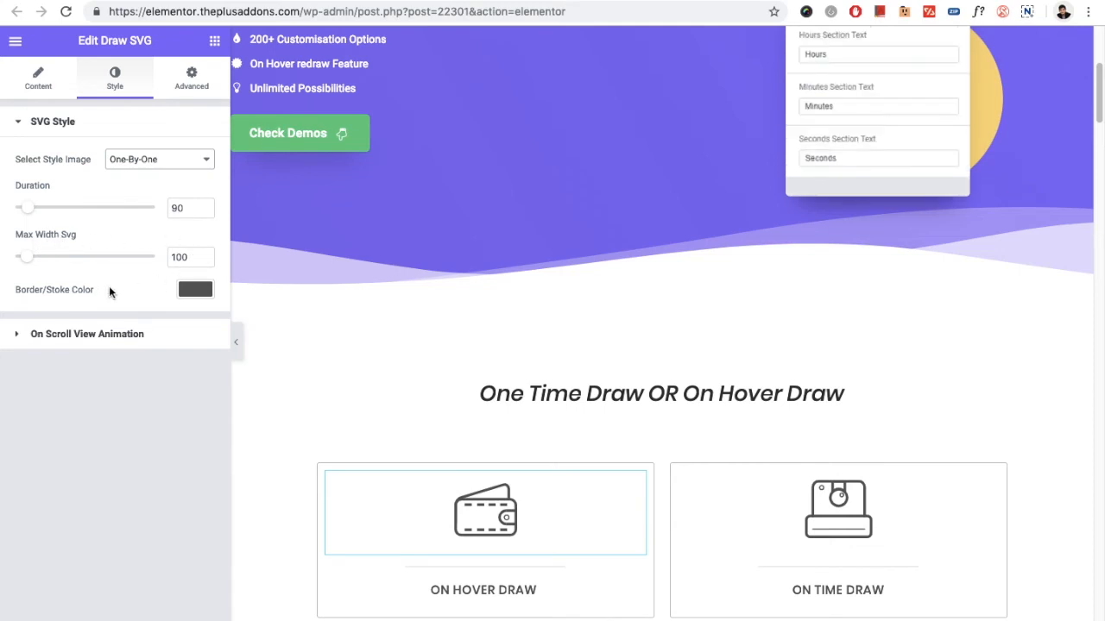
{"action": "mouse_move", "coordinate": [40, 300]}
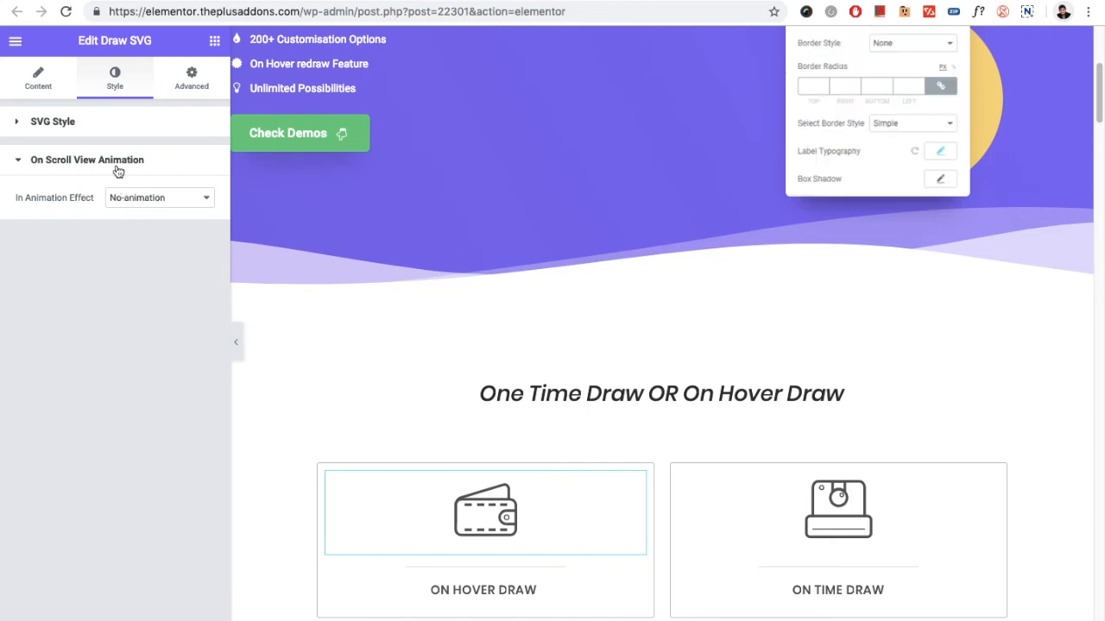
Step: Collapse On Scroll View Animation and show the Advanced tab's Plus Extras toggles, all off
{"action": "left_click", "coordinate": [86, 159]}
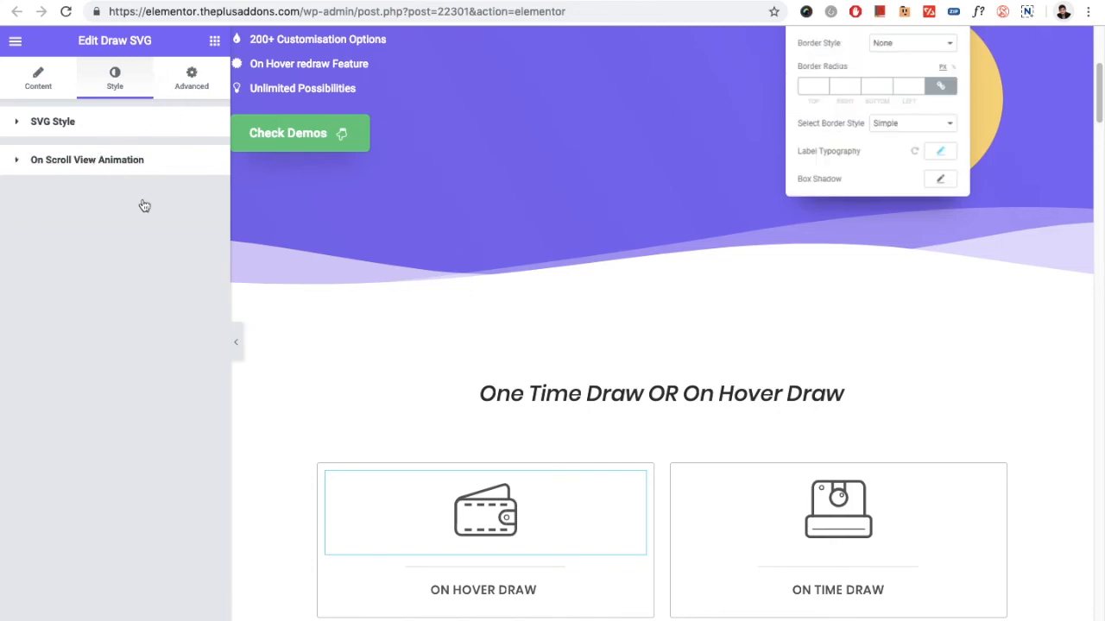
{"action": "left_click", "coordinate": [191, 78]}
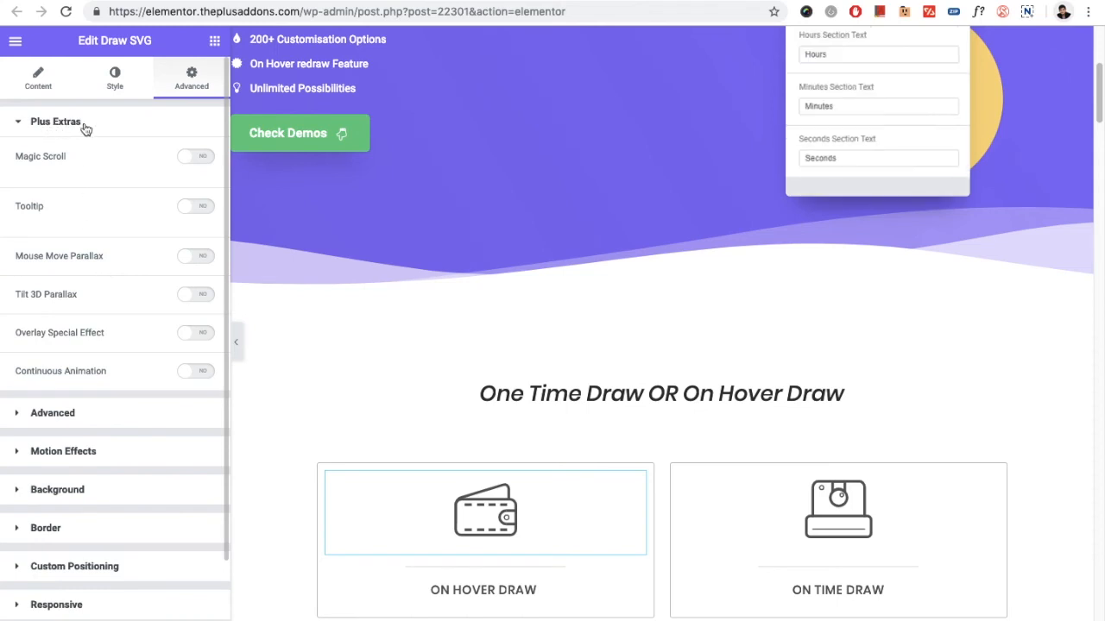
{"action": "mouse_move", "coordinate": [87, 272]}
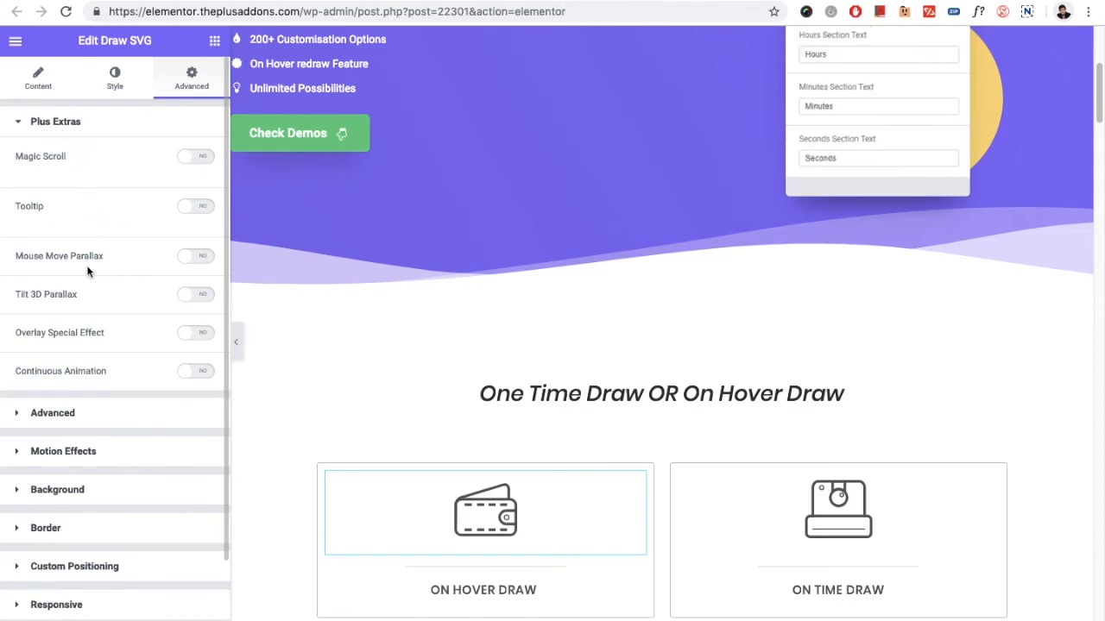
{"action": "left_click", "coordinate": [485, 511]}
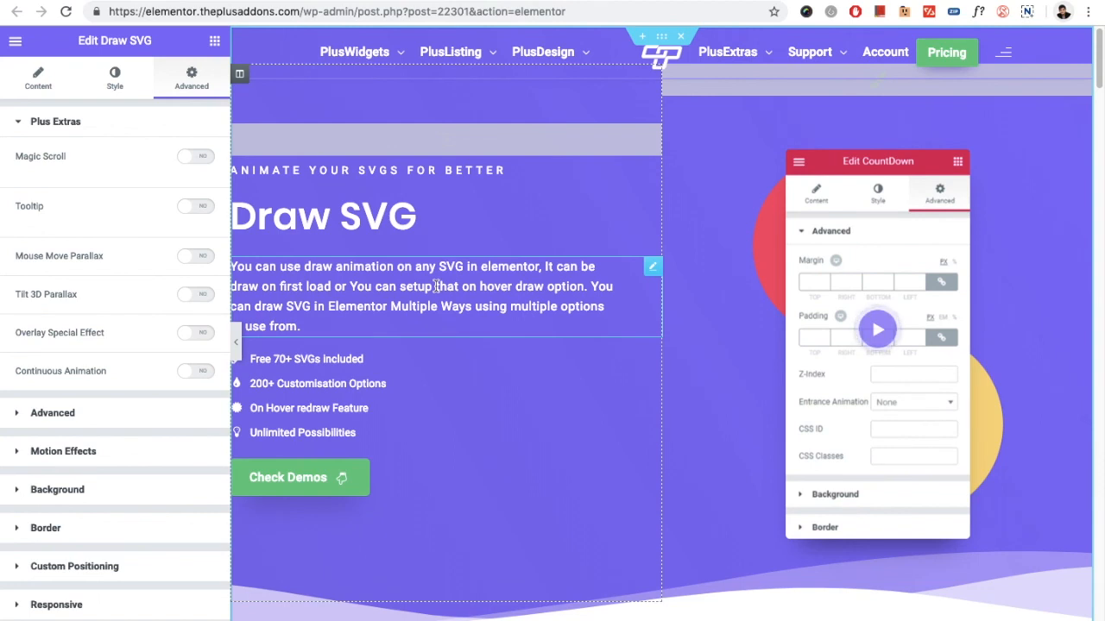
{"action": "left_click", "coordinate": [815, 193]}
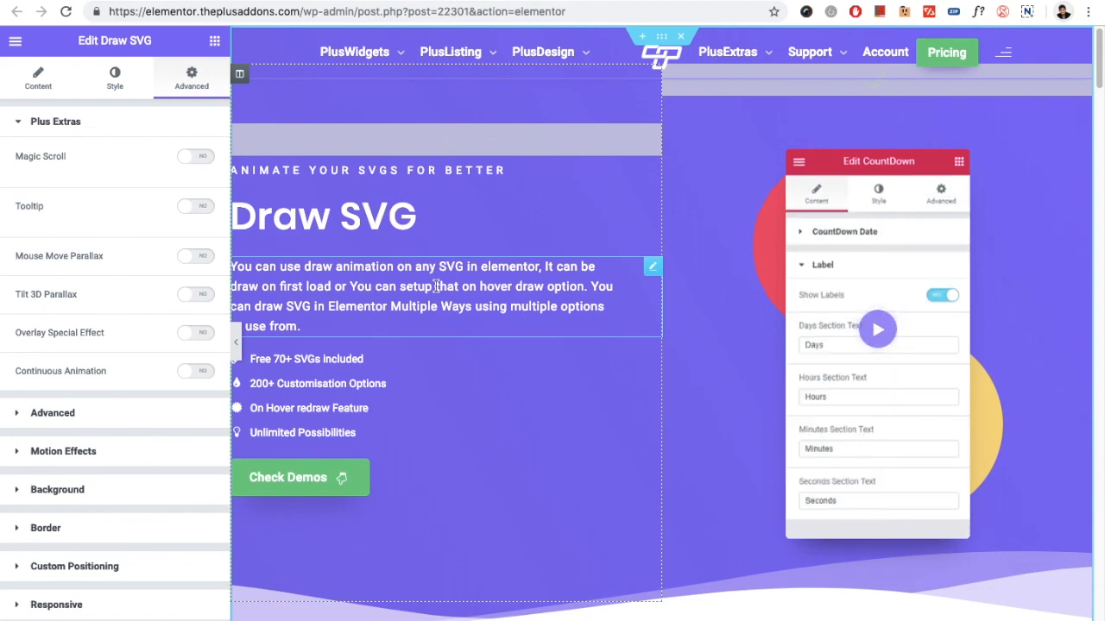
{"action": "left_click", "coordinate": [877, 193]}
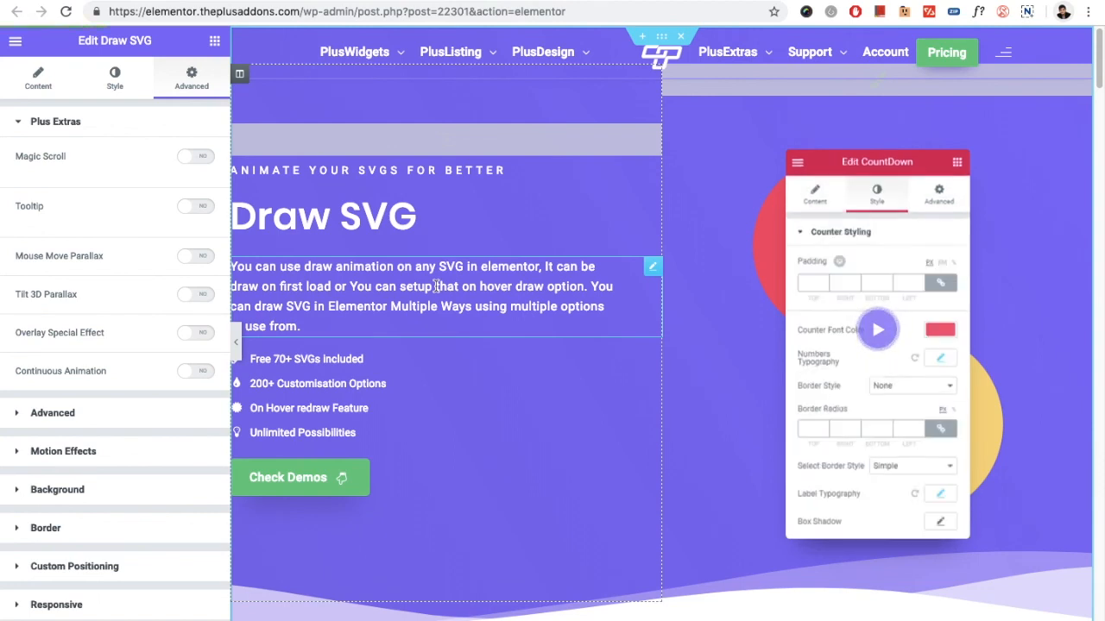